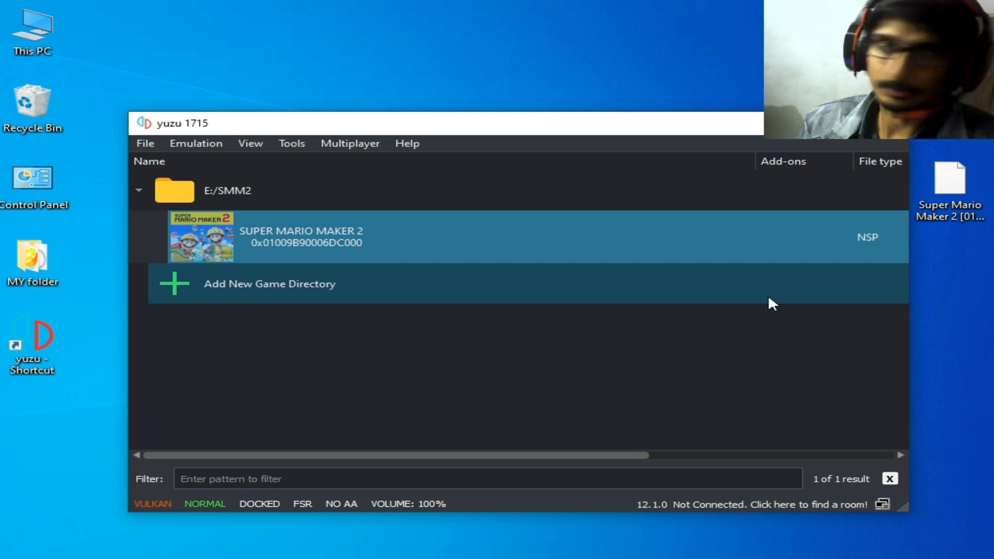
mouse_move(694, 316)
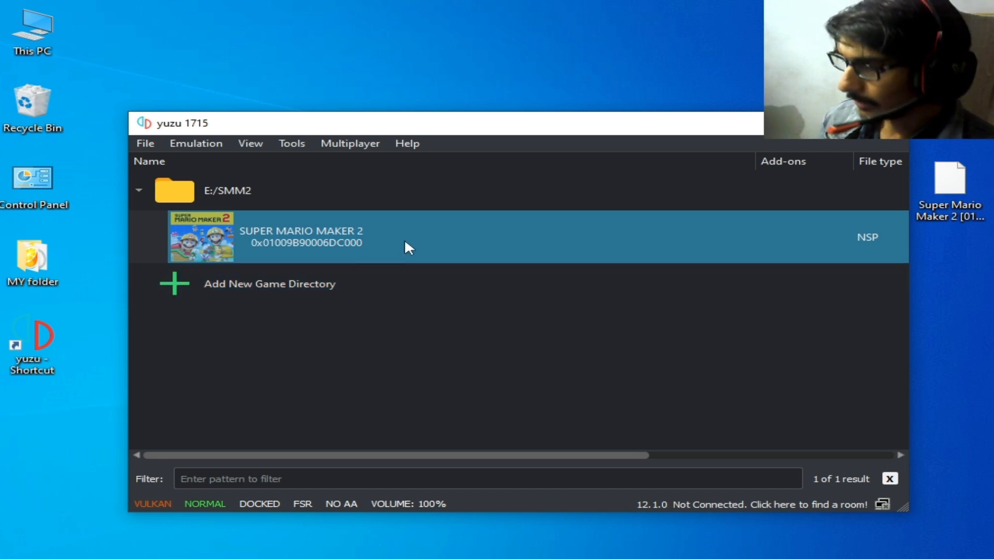
mouse_move(386, 262)
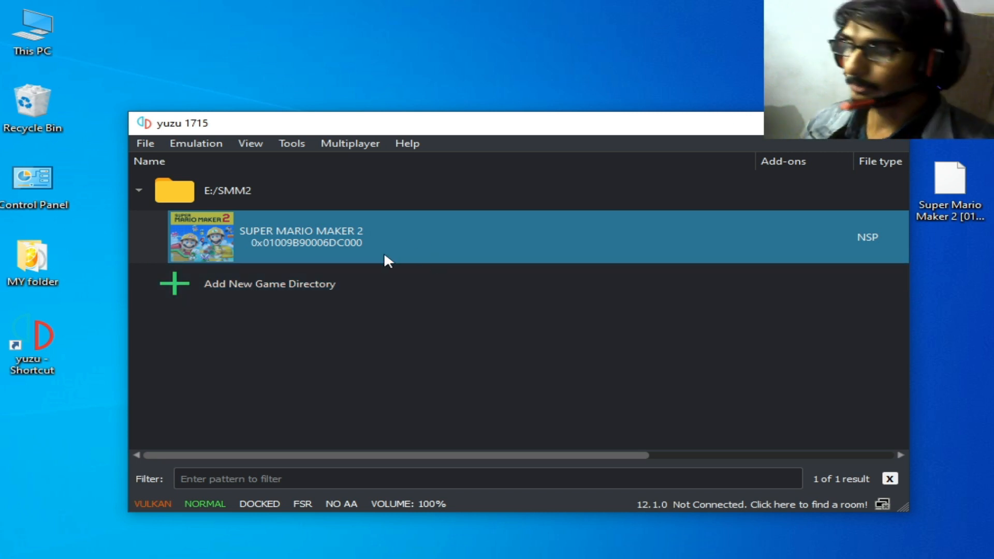
mouse_move(356, 246)
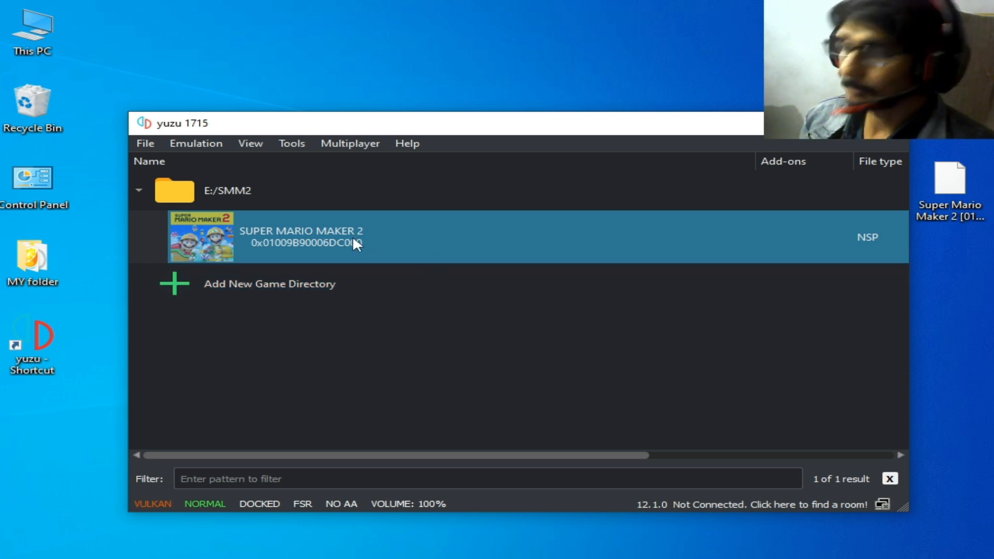
- Remove Super Mario Maker 2's installed update and all installed DLC, confirming with Yes
right_click(302, 238)
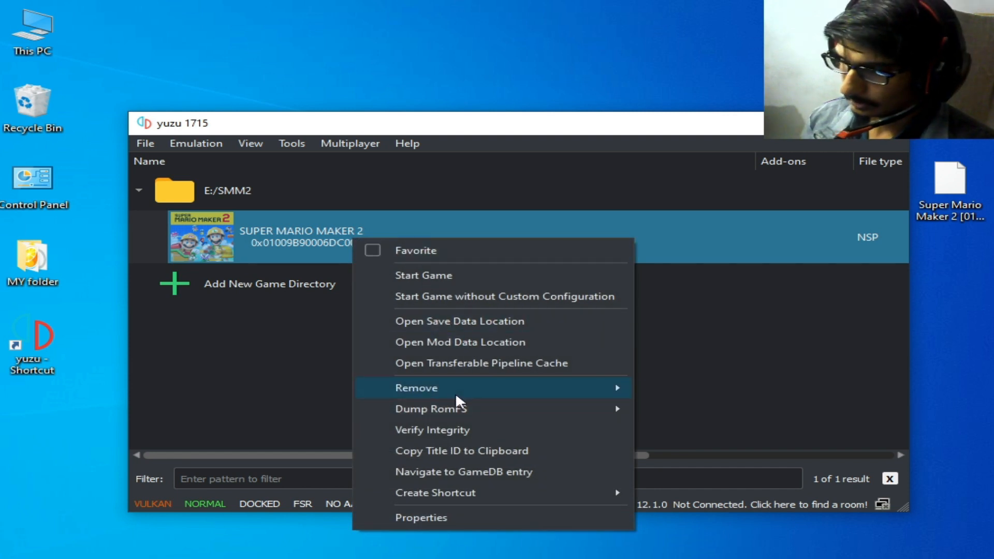
mouse_move(416, 387)
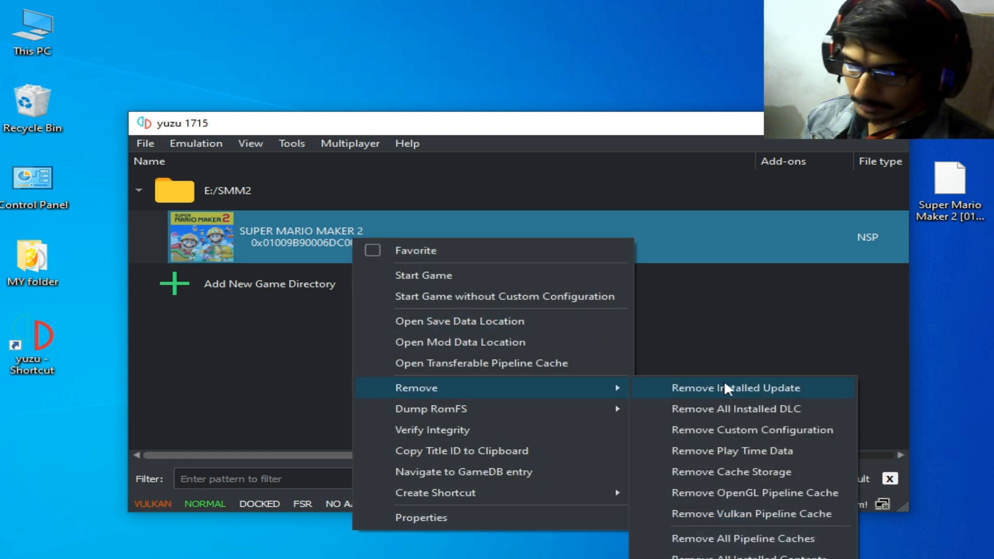
click(735, 387)
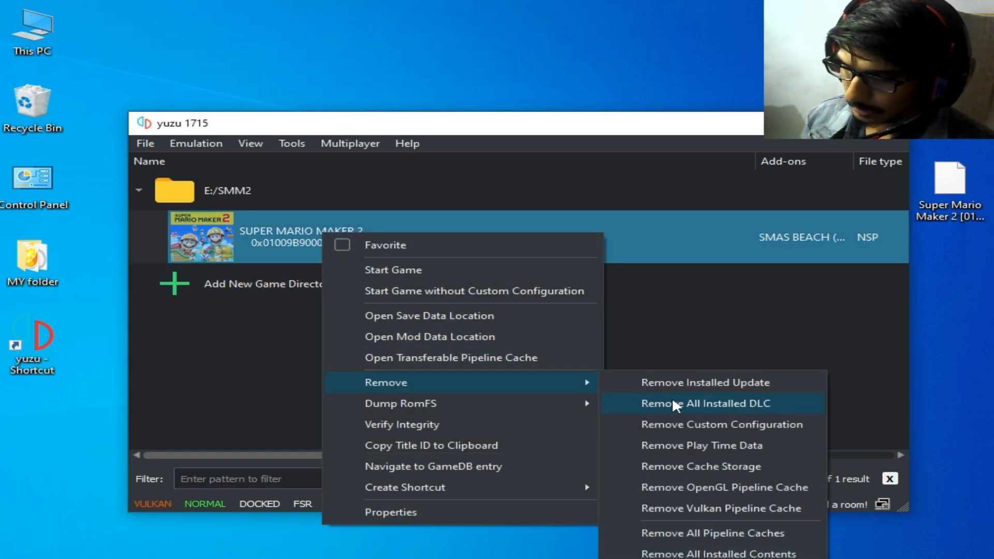
click(705, 402)
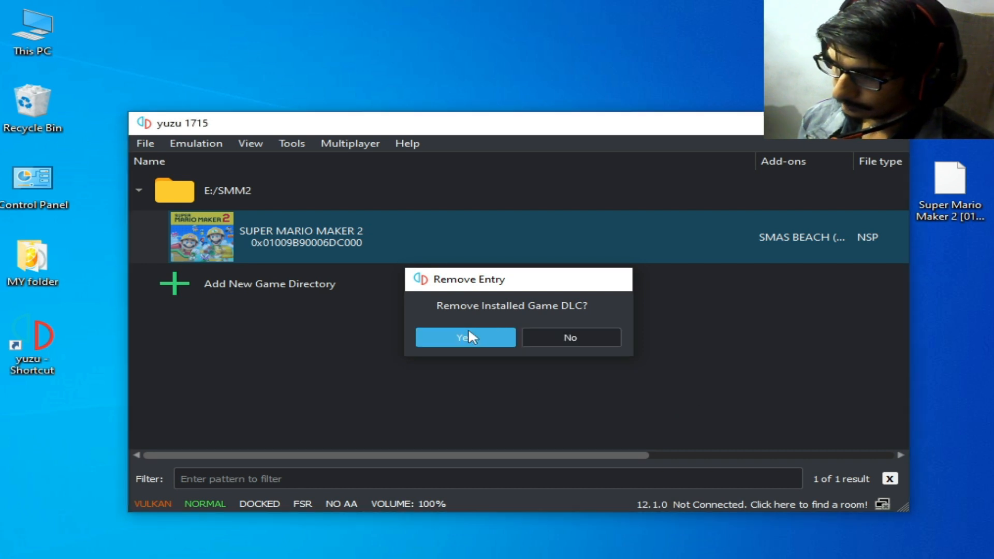
click(465, 337)
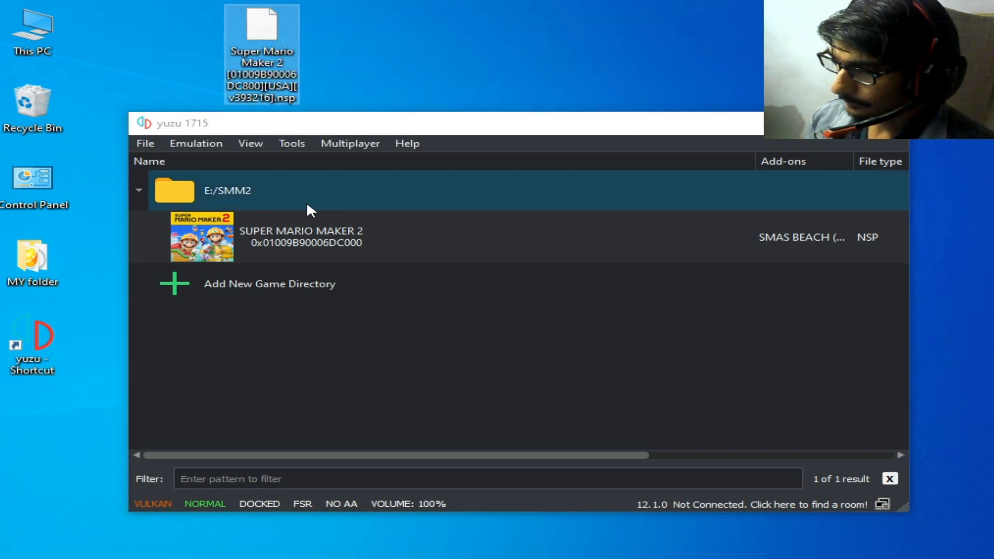
mouse_move(164, 191)
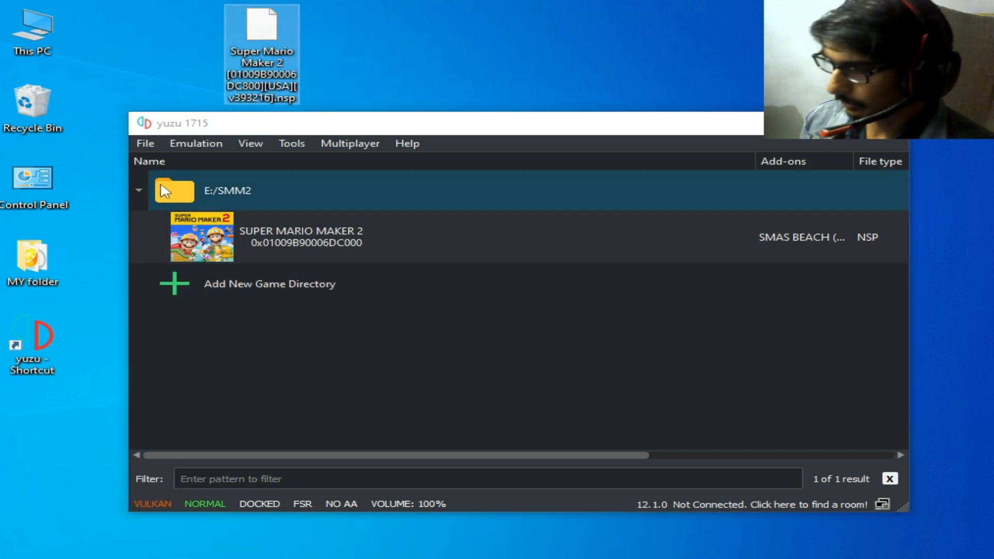
- Install the Super Mario Maker 2 v393216 .nsp from the Desktop to NAND so Update (3.0.2) is listed
click(145, 143)
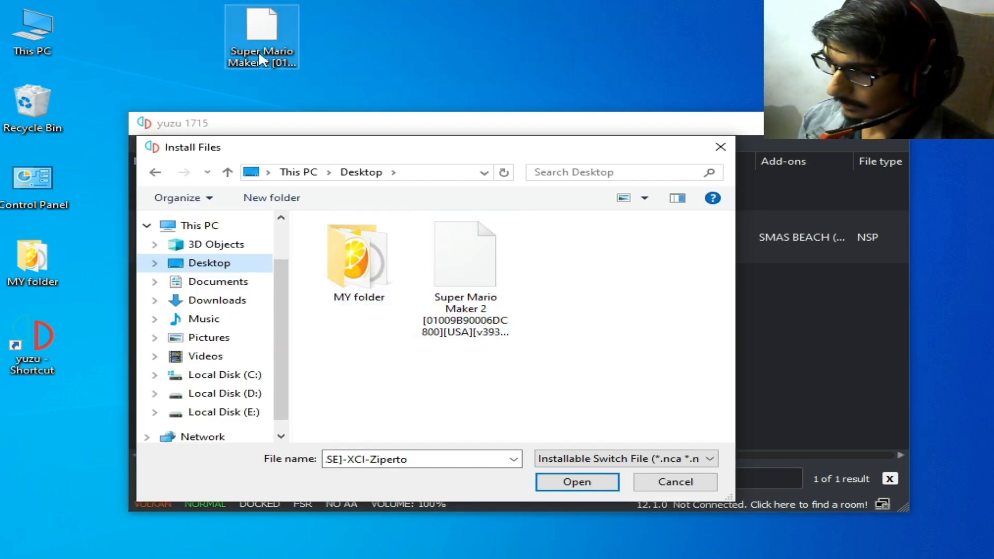
click(464, 254)
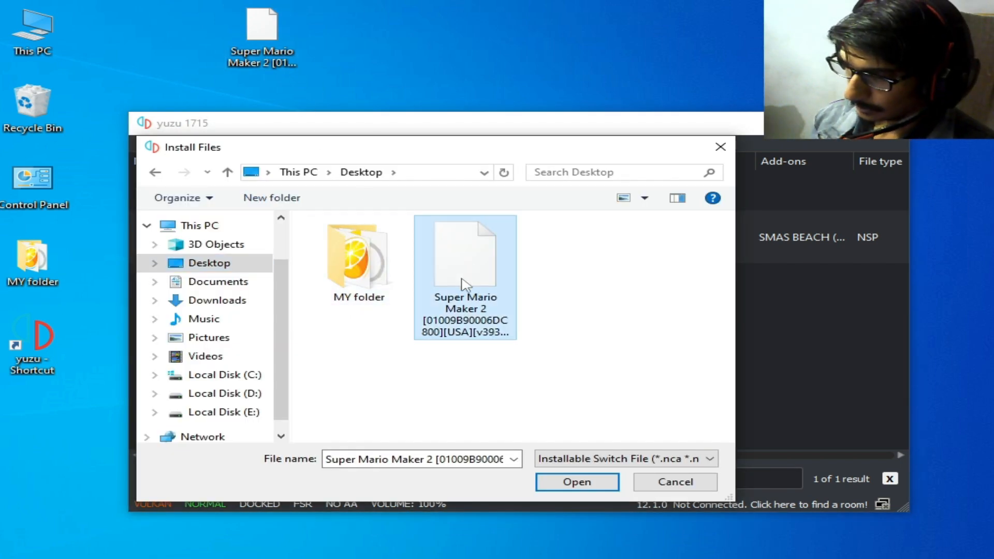
click(576, 481)
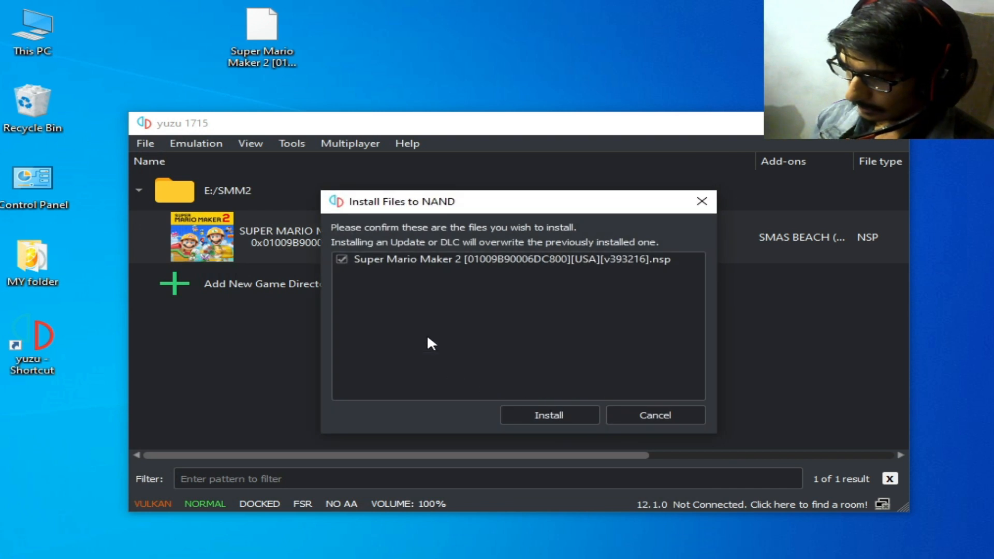
click(548, 414)
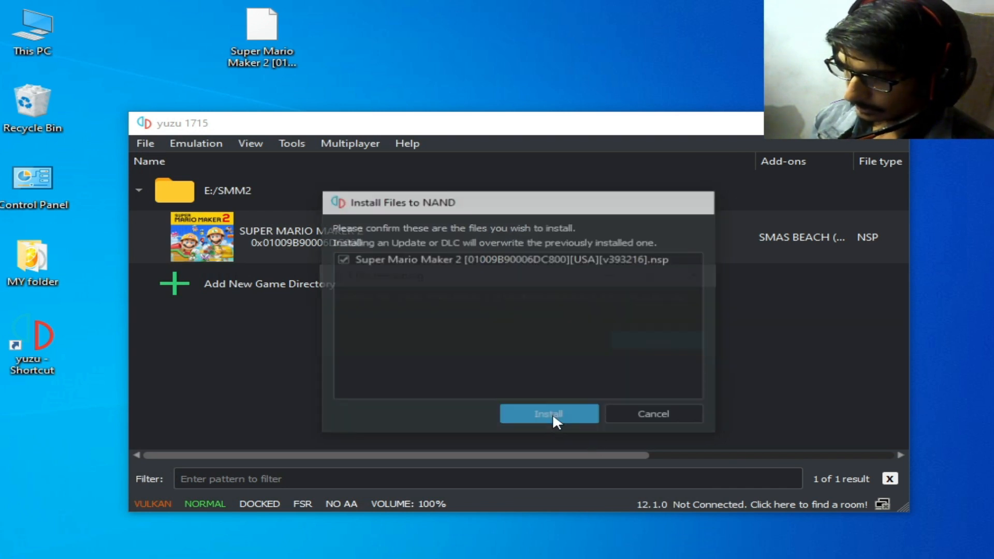
click(548, 413)
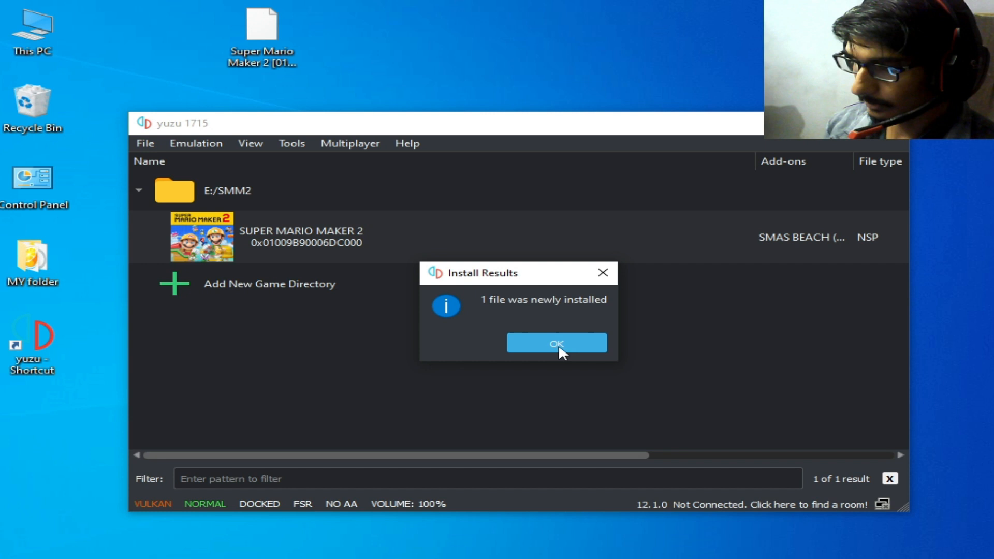
click(556, 343)
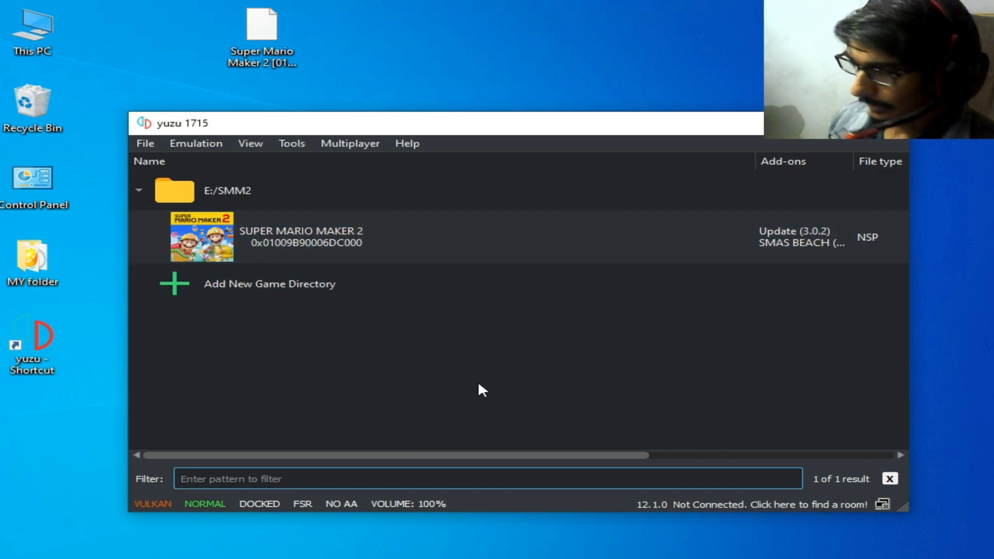
mouse_move(480, 347)
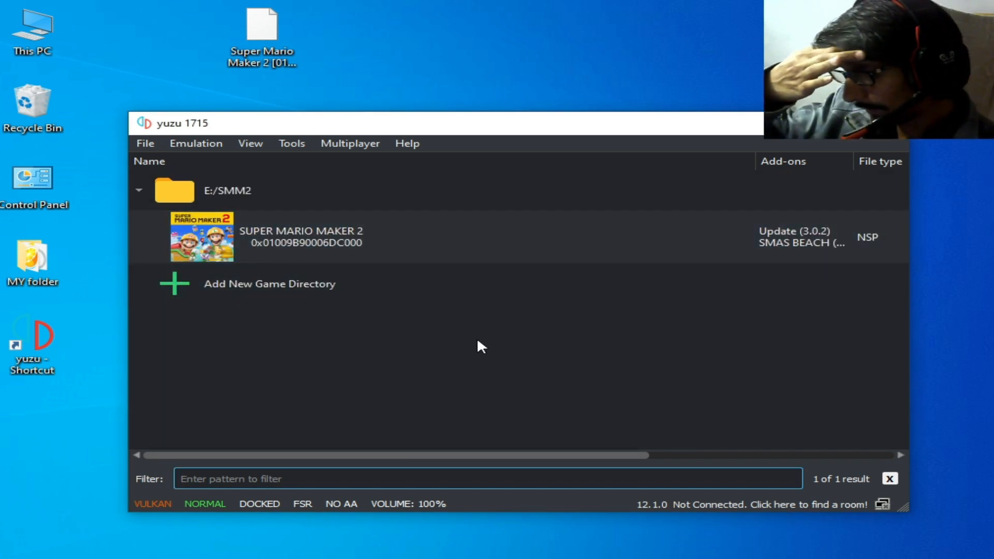
mouse_move(427, 337)
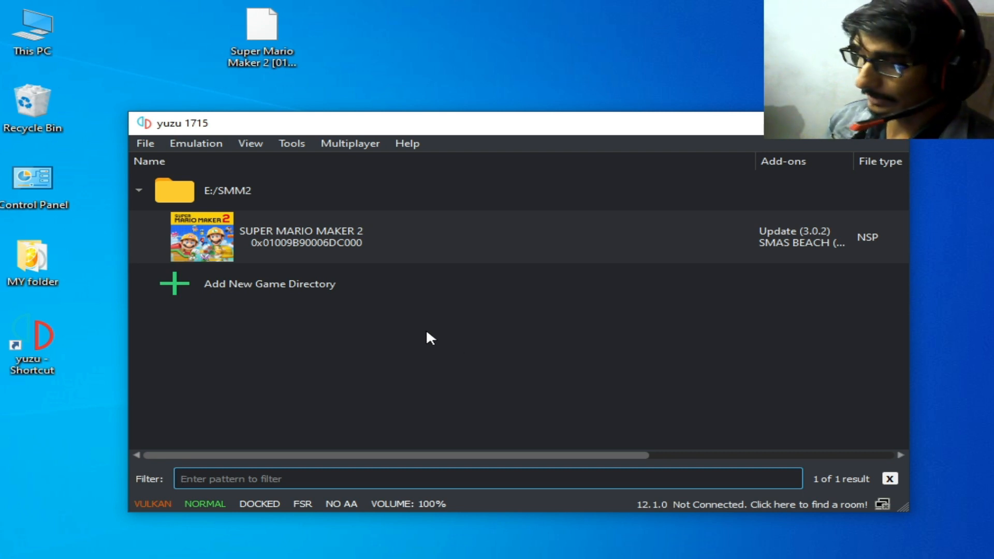
- Bring up the File menu actions again while Super Mario Maker 2 lists Update (3.0.2)
click(145, 143)
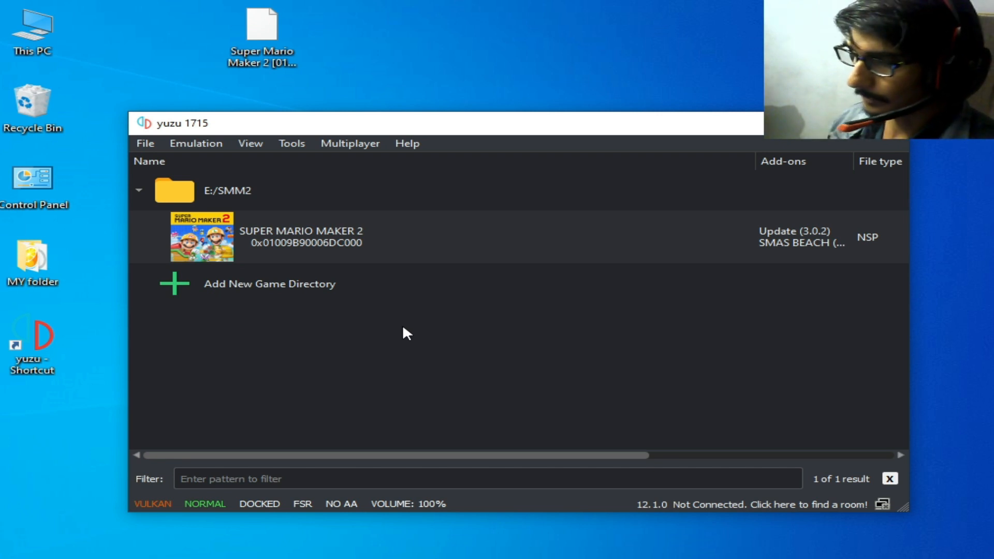
mouse_move(401, 335)
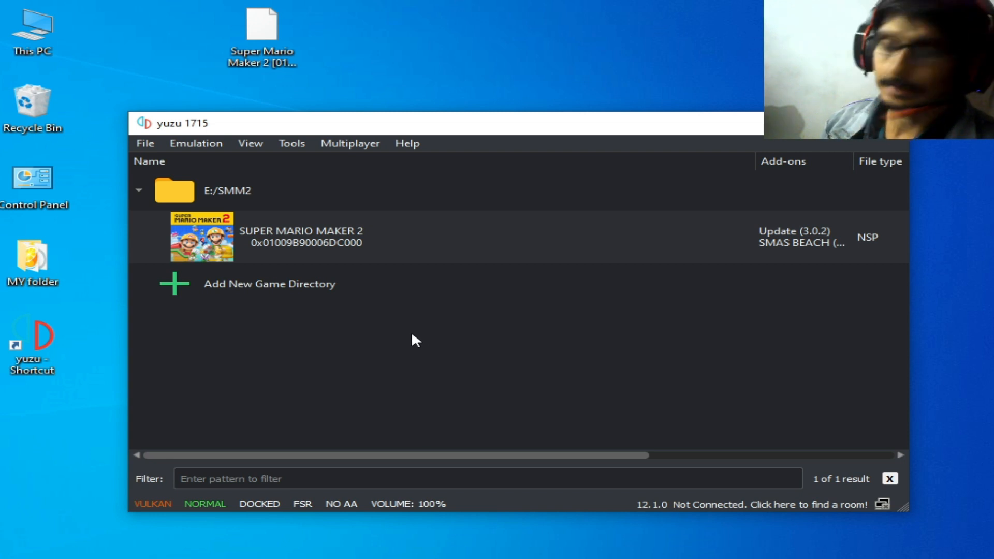
mouse_move(361, 279)
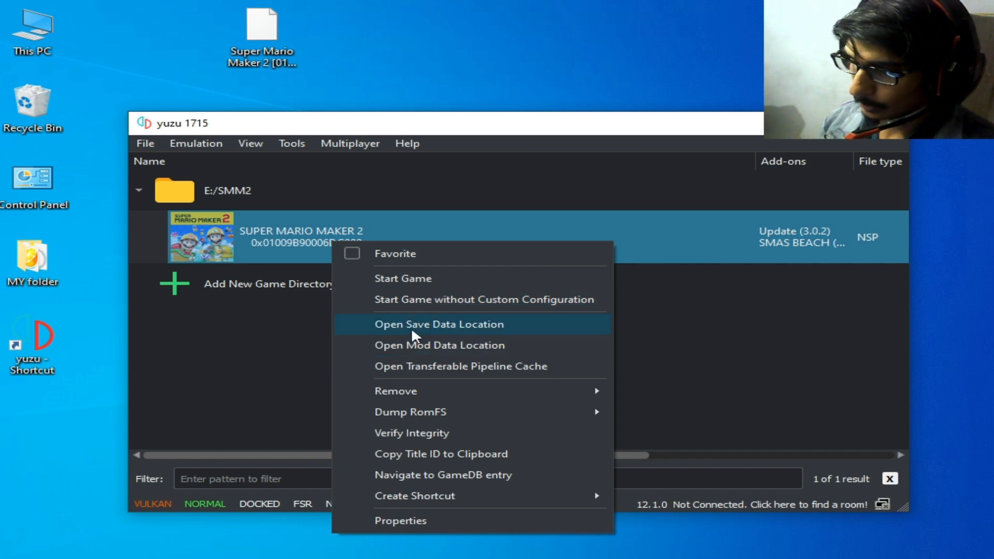
- Show Super Mario Maker 2's save data folder with later.dat, network.dat, quest.dat and save.dat
click(438, 324)
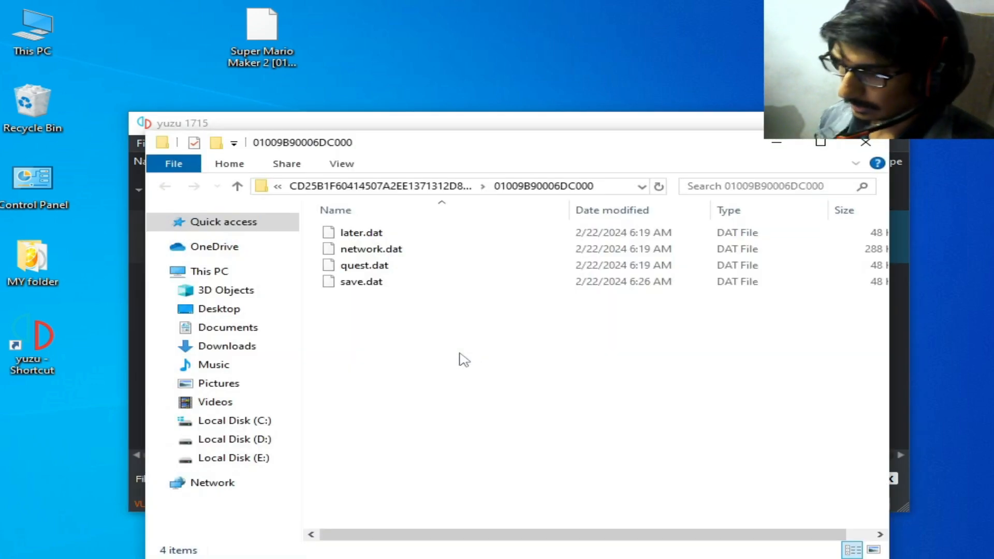
mouse_move(494, 376)
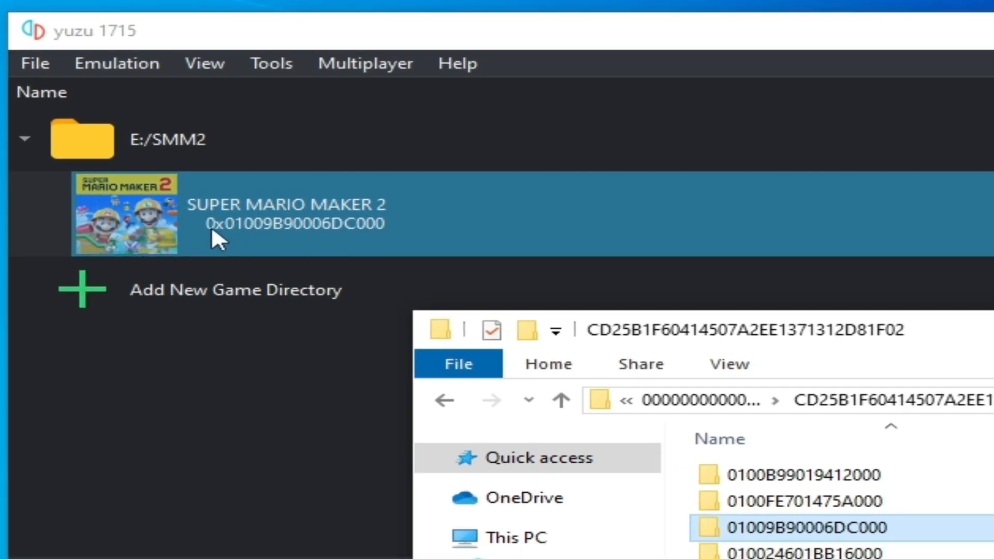
mouse_move(244, 238)
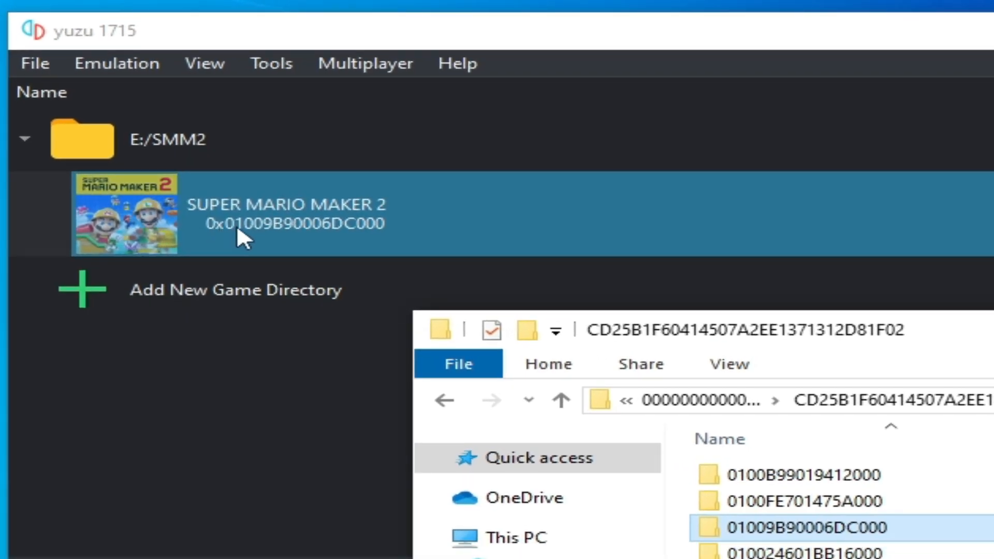
mouse_move(289, 212)
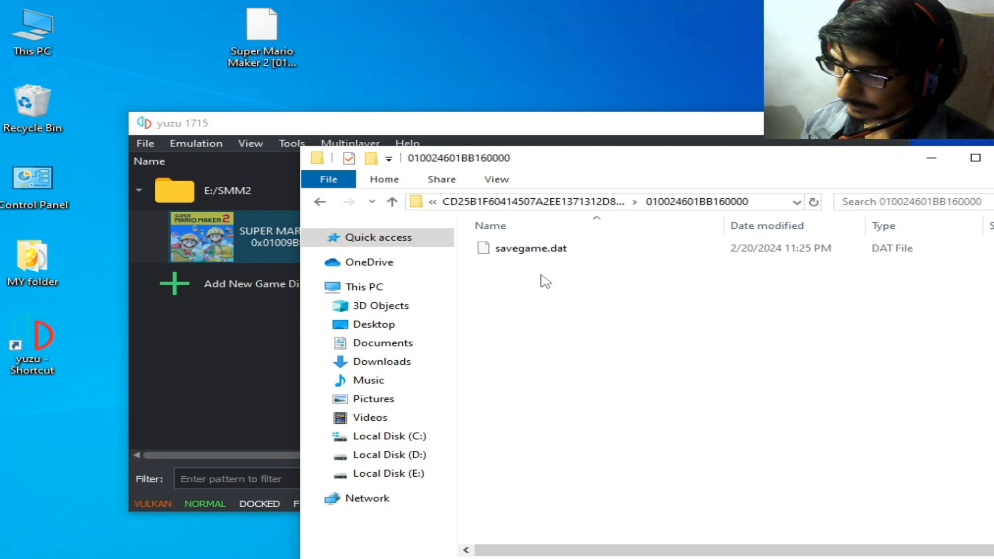
- Return to the 01009B90006DC000 save folder, review it, and close the Explorer window
click(392, 202)
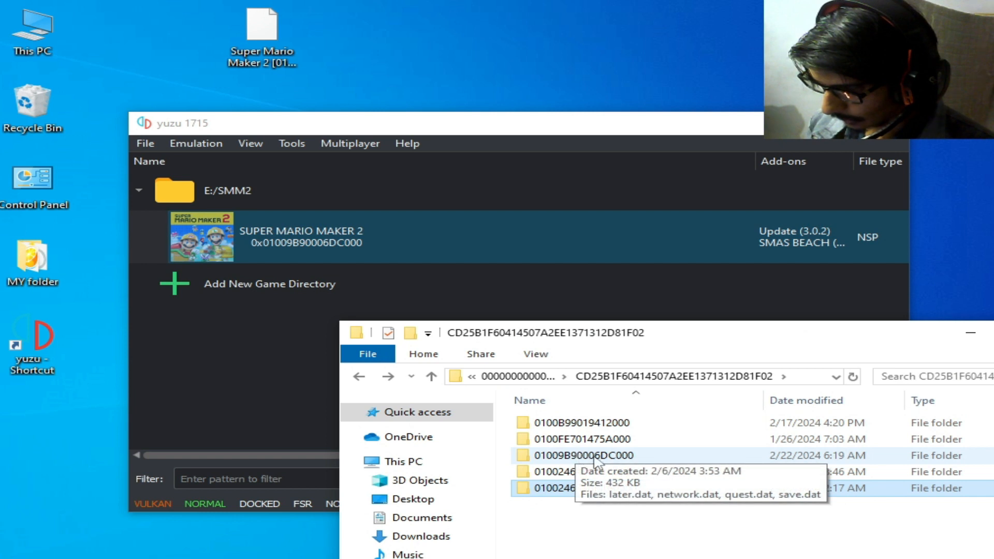
double_click(583, 455)
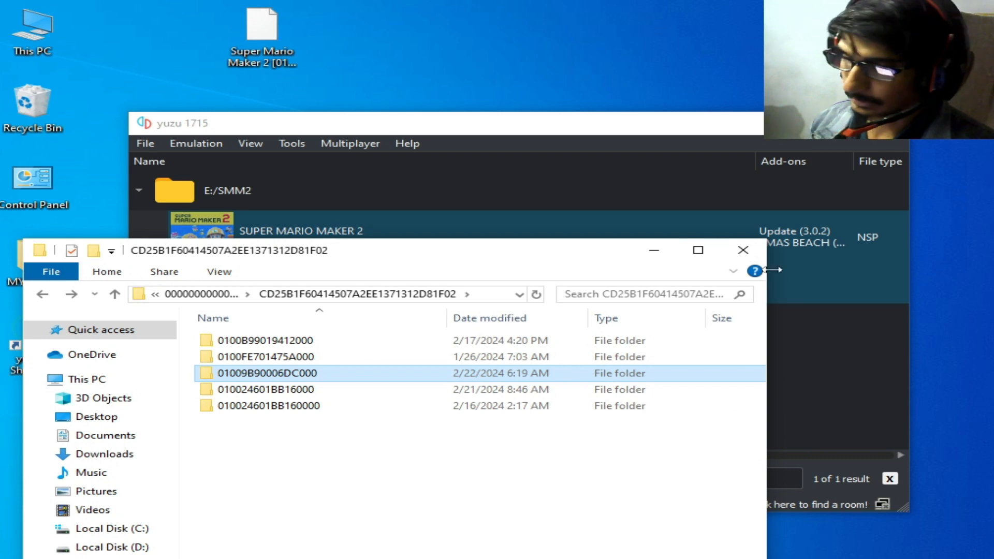
click(742, 250)
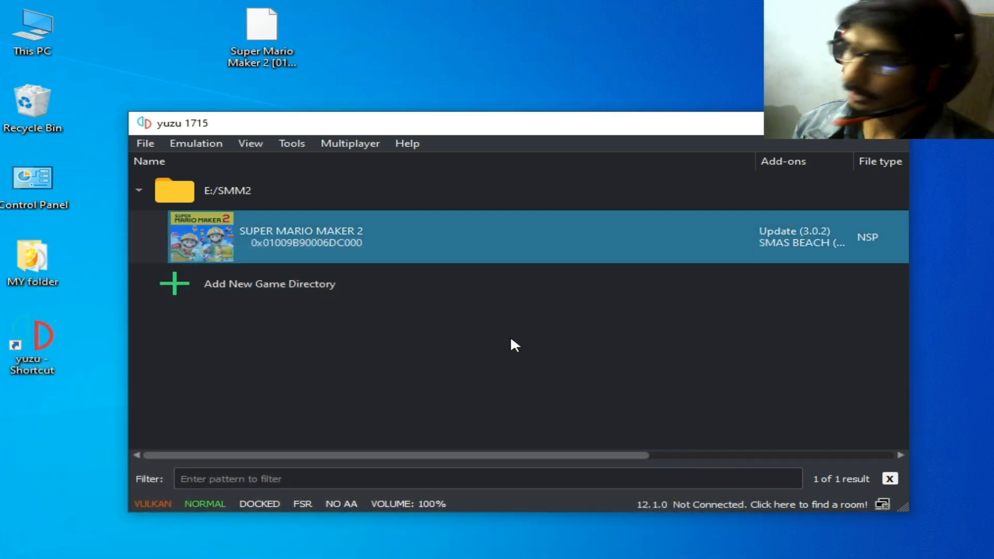